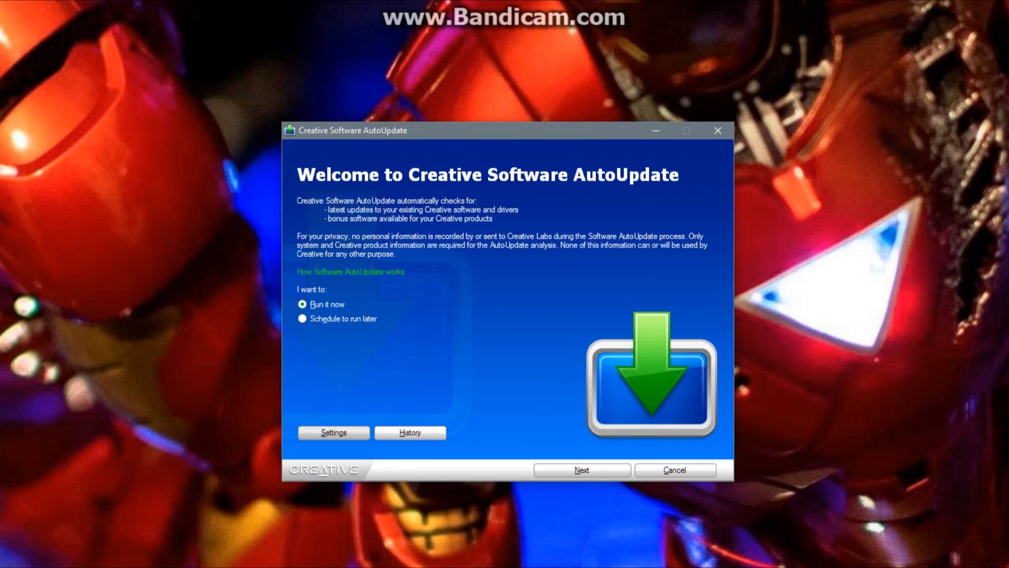
- Run AutoUpdate now, approve UAC and product detection, and check the Sound Blaster ZxR for updates
left_click(580, 469)
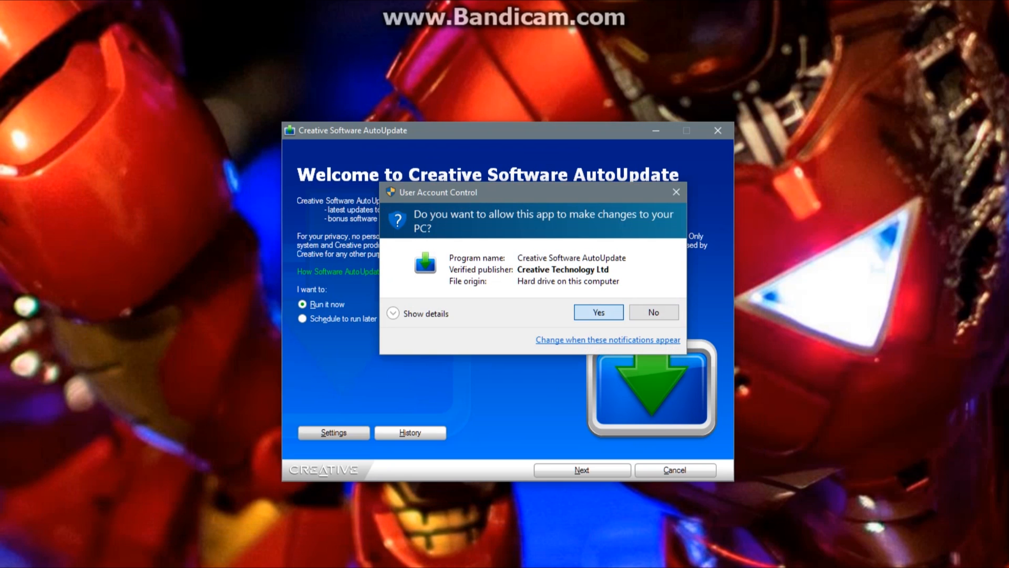
left_click(597, 311)
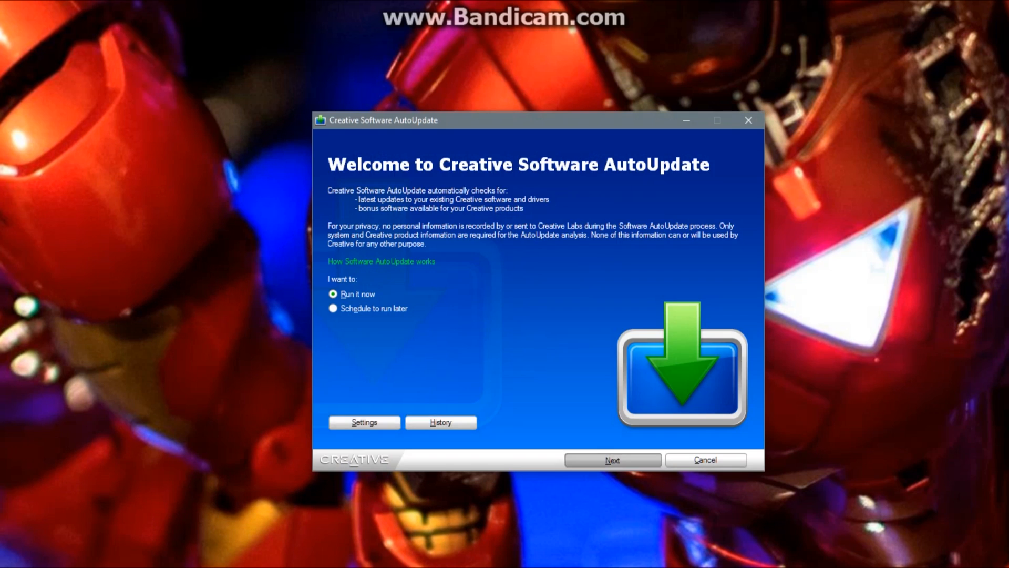
left_click(610, 459)
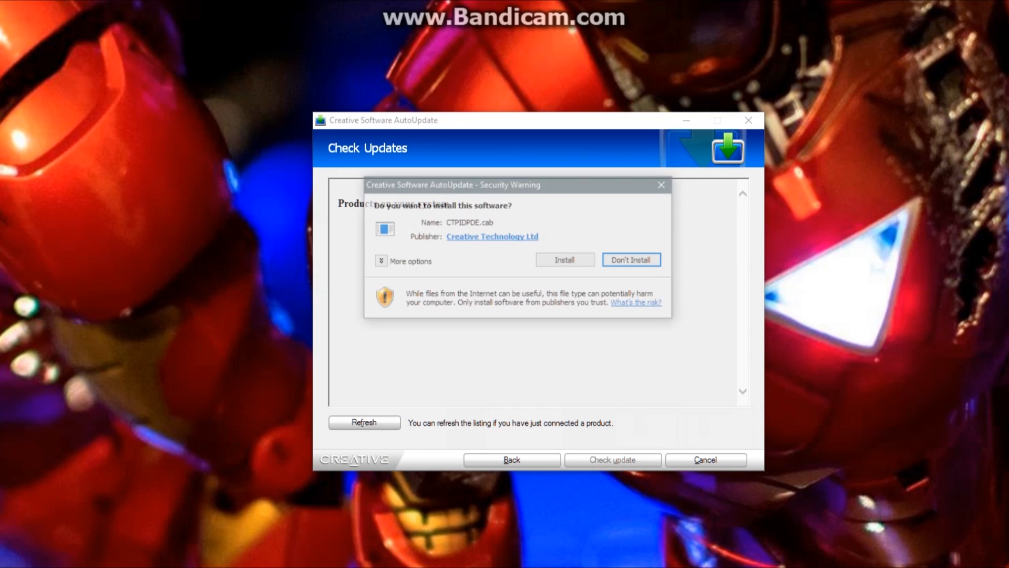
left_click(563, 260)
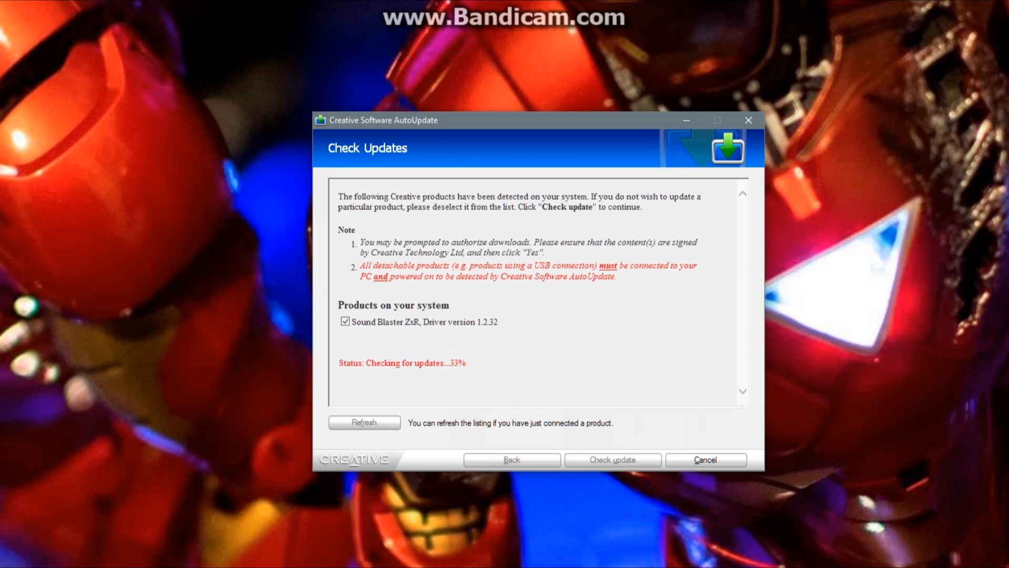
left_click(612, 459)
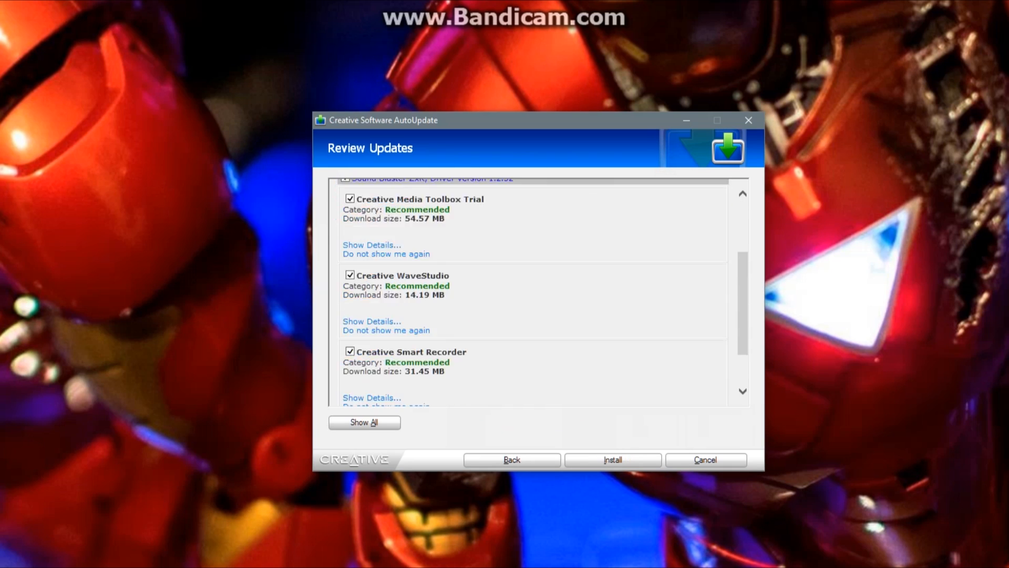
- Install the recommended Media Toolbox Trial, WaveStudio and Smart Recorder updates, accepting the license
left_click(611, 459)
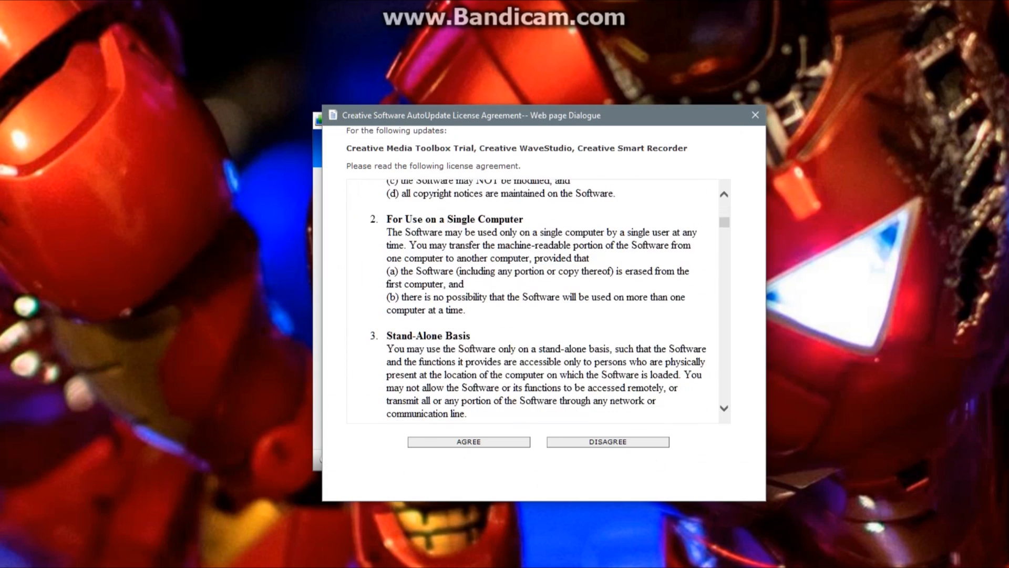
left_click(469, 442)
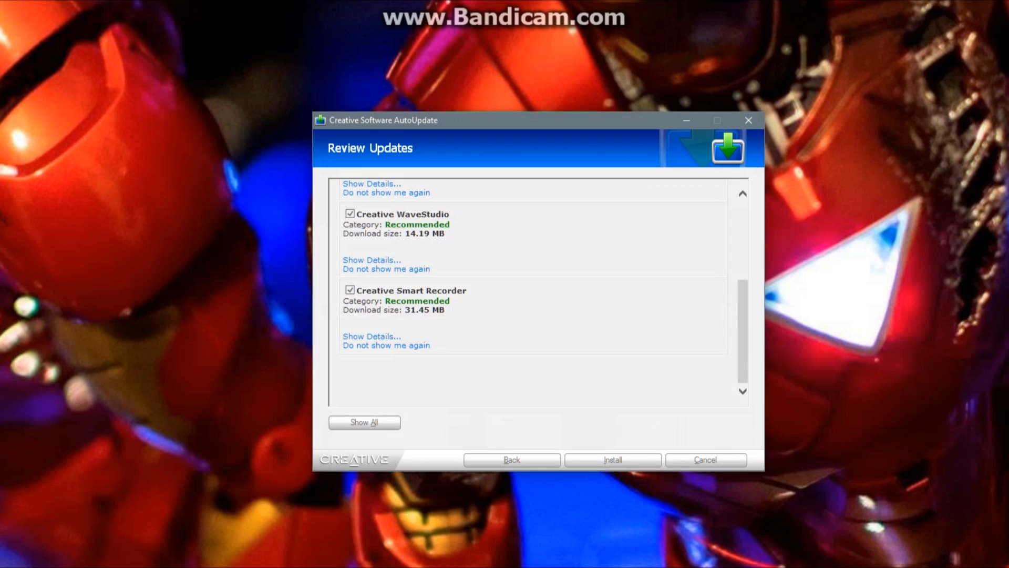
left_click(612, 459)
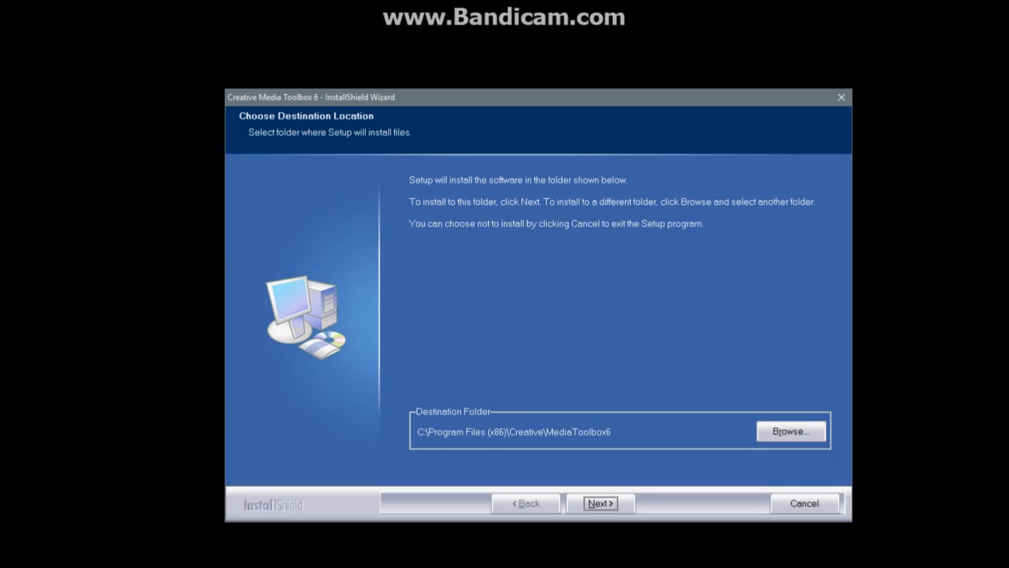
- Keep the default destination folder, include all music components and confirm no other applications are running
left_click(599, 503)
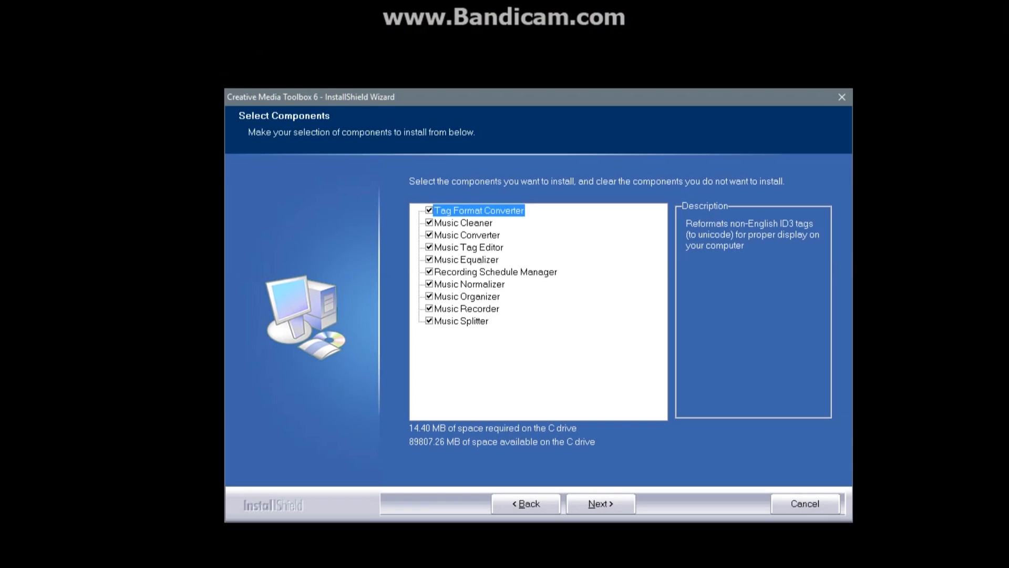
left_click(598, 504)
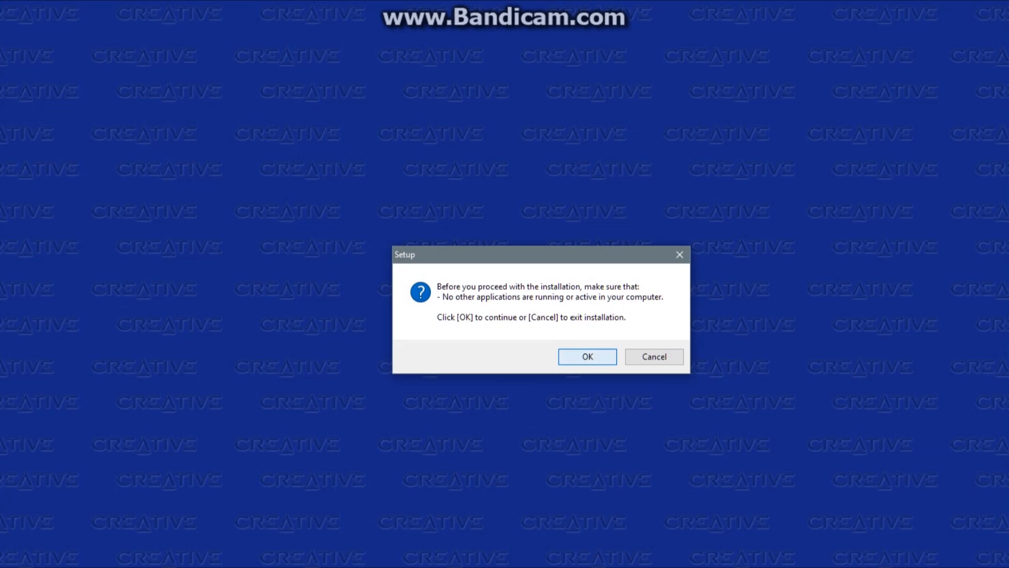
left_click(587, 357)
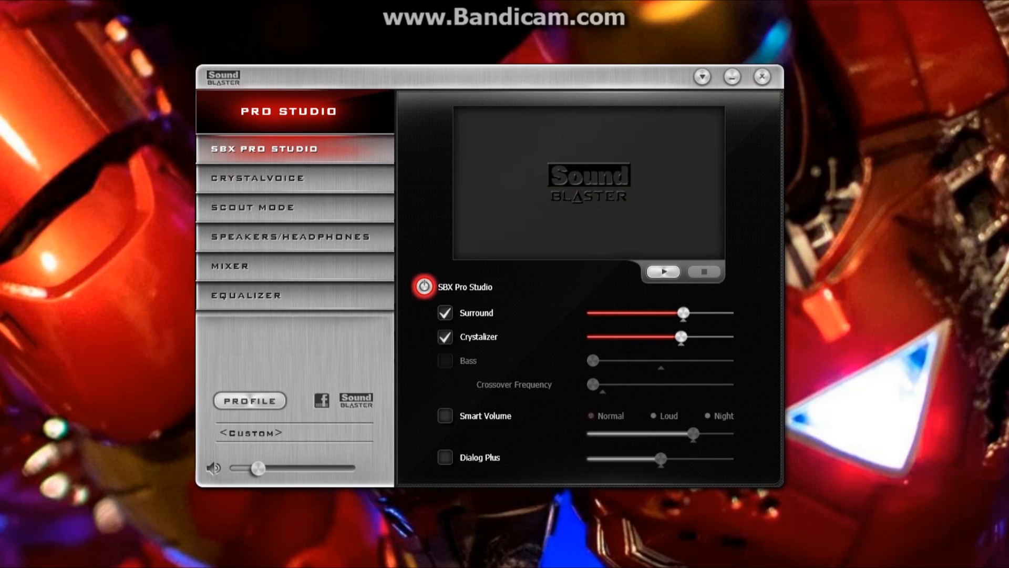
mouse_move(424, 287)
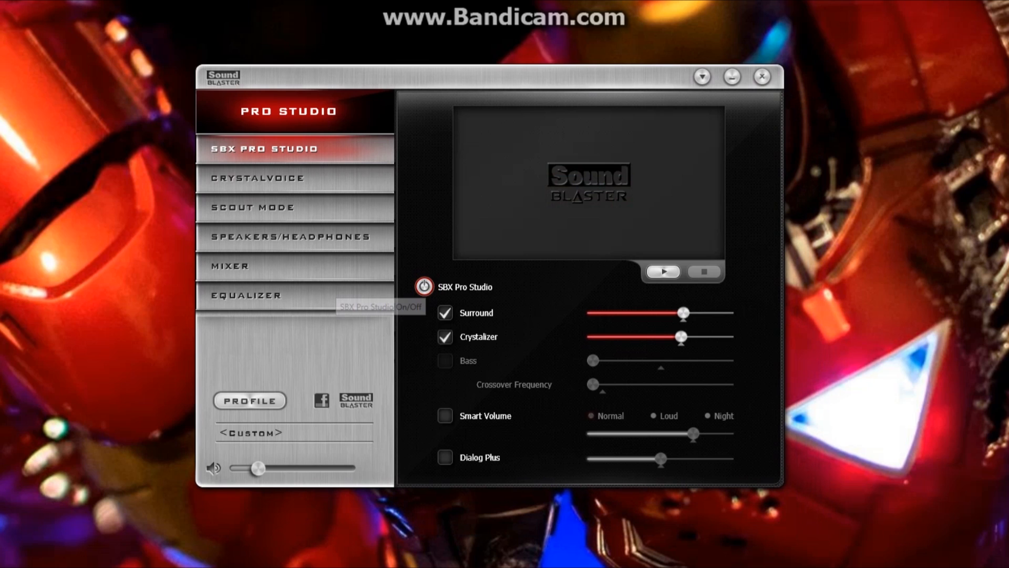
- Toggle the SBX Pro Studio effects off and back on while previewing the demo
left_click(424, 286)
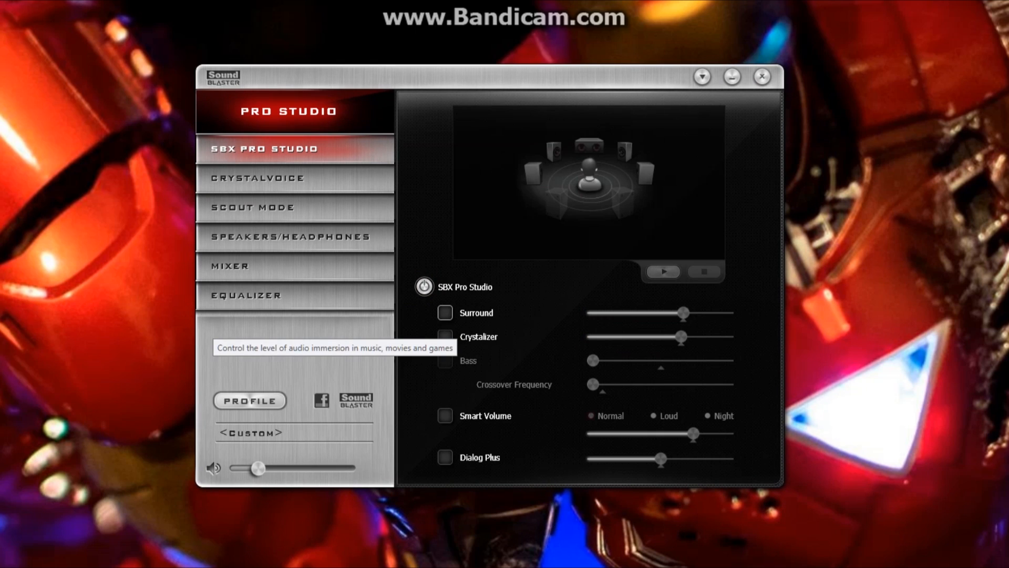
left_click(424, 287)
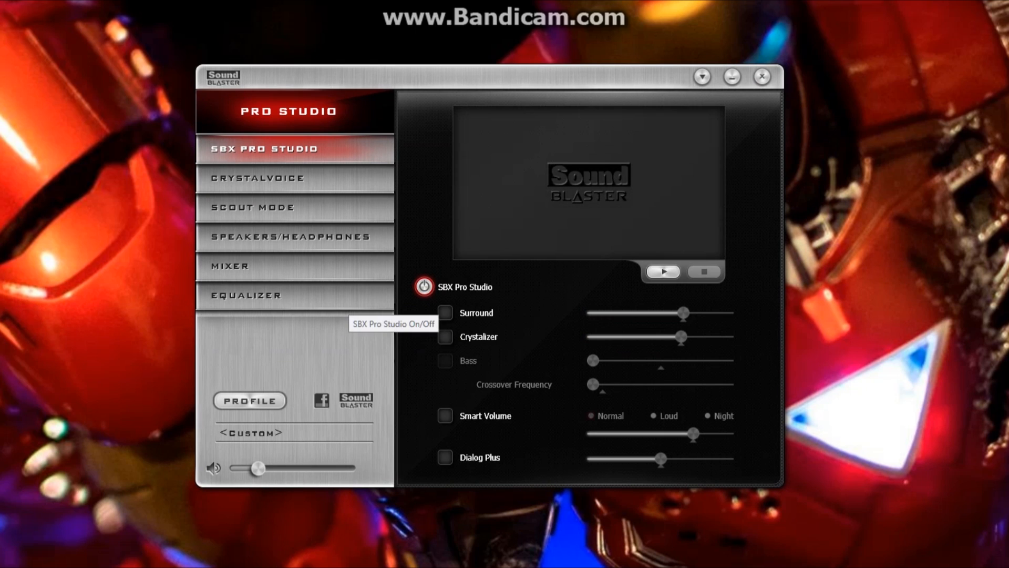
left_click(423, 286)
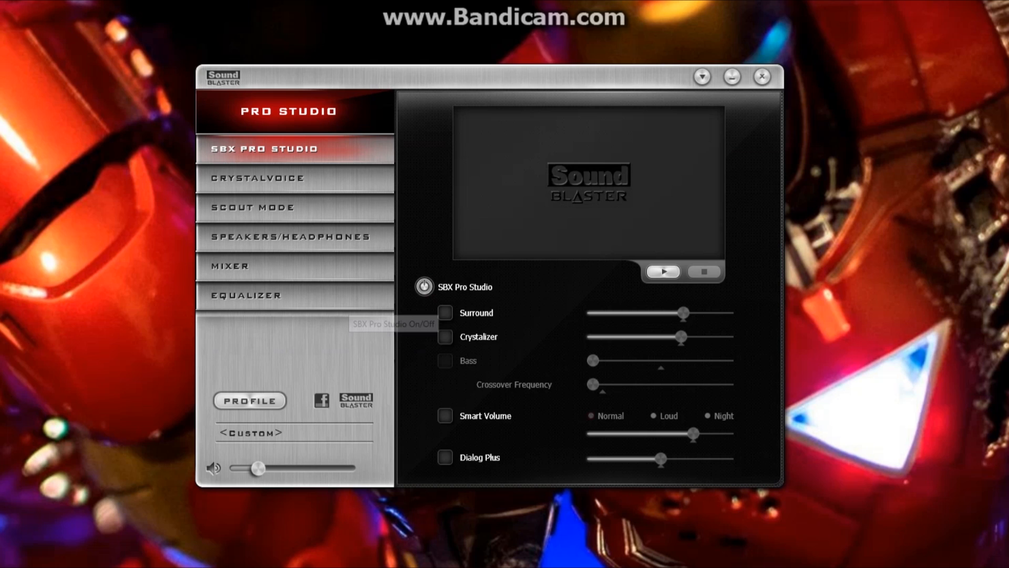
left_click(422, 286)
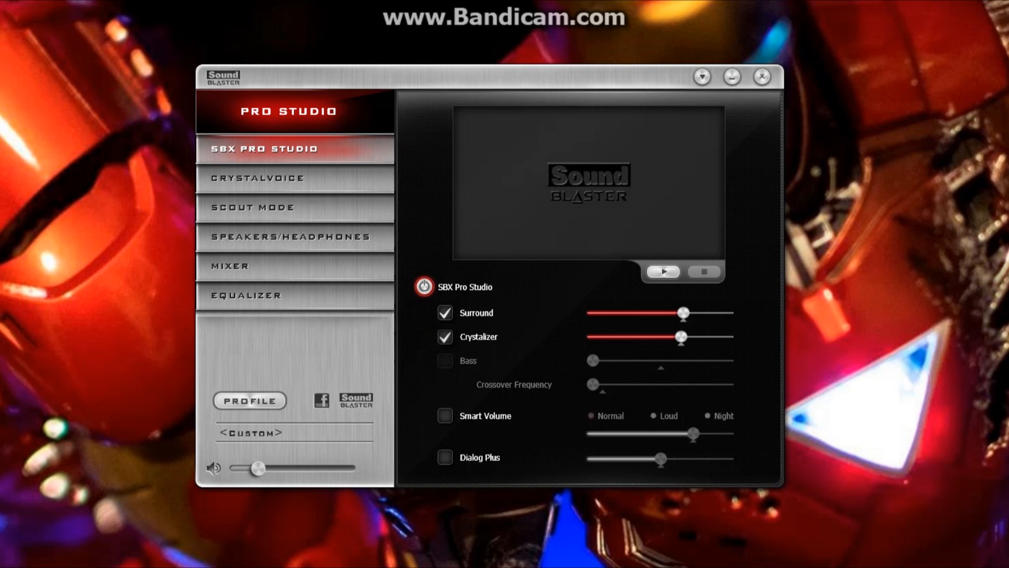
- Play the demo clip again with the SBX Pro Studio effects on
left_click(664, 271)
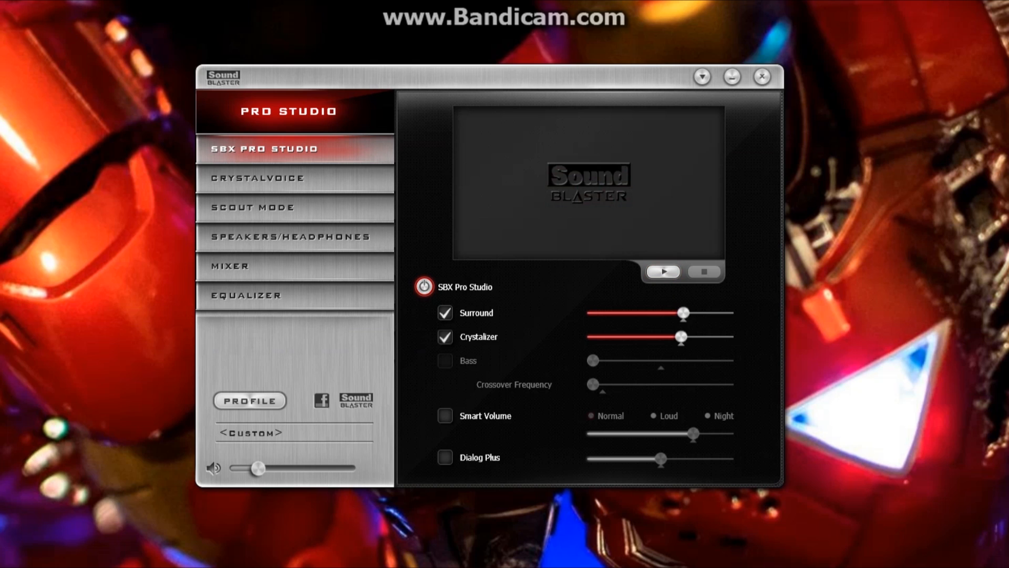
left_click(663, 271)
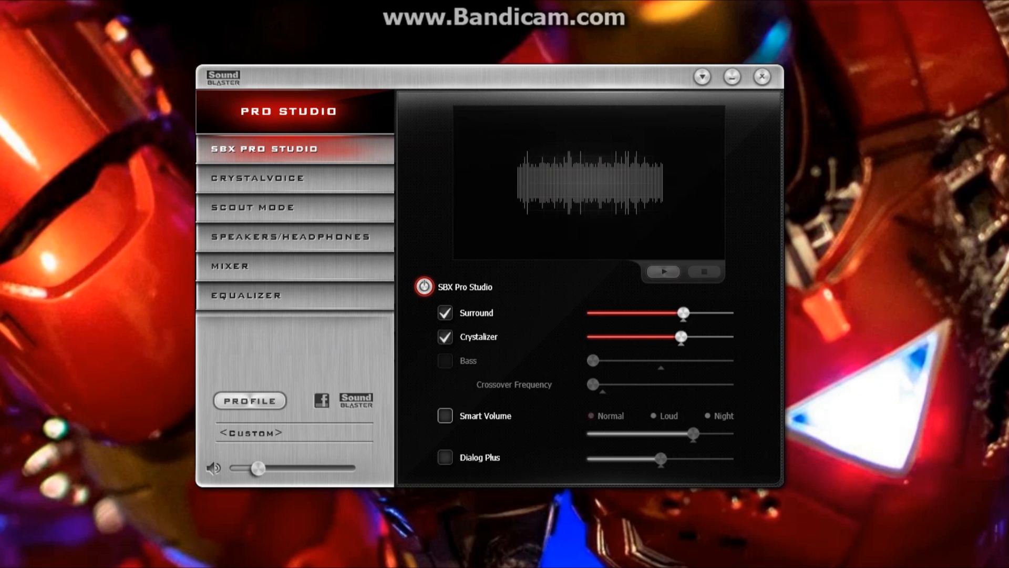
left_click(260, 179)
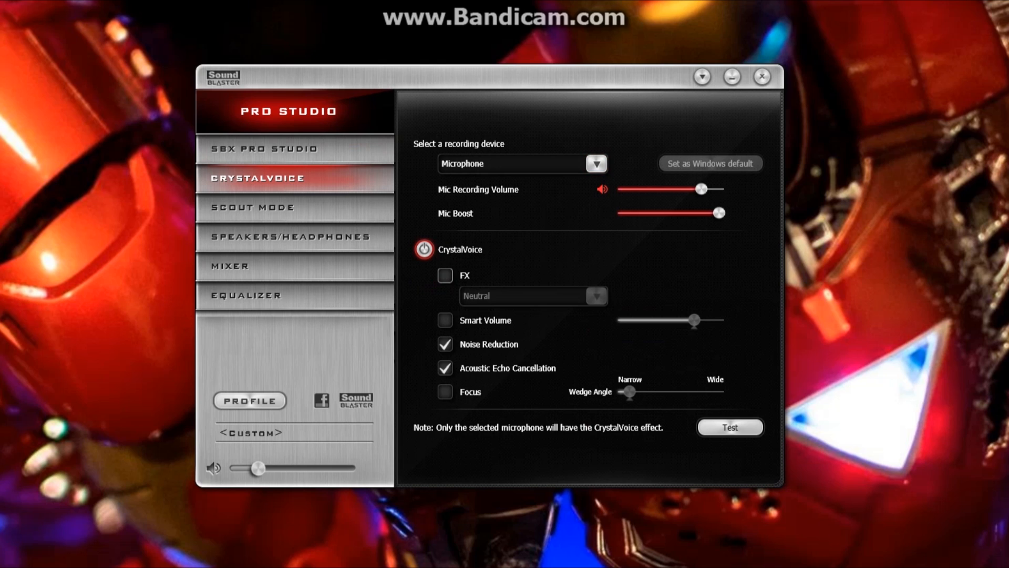
mouse_move(444, 274)
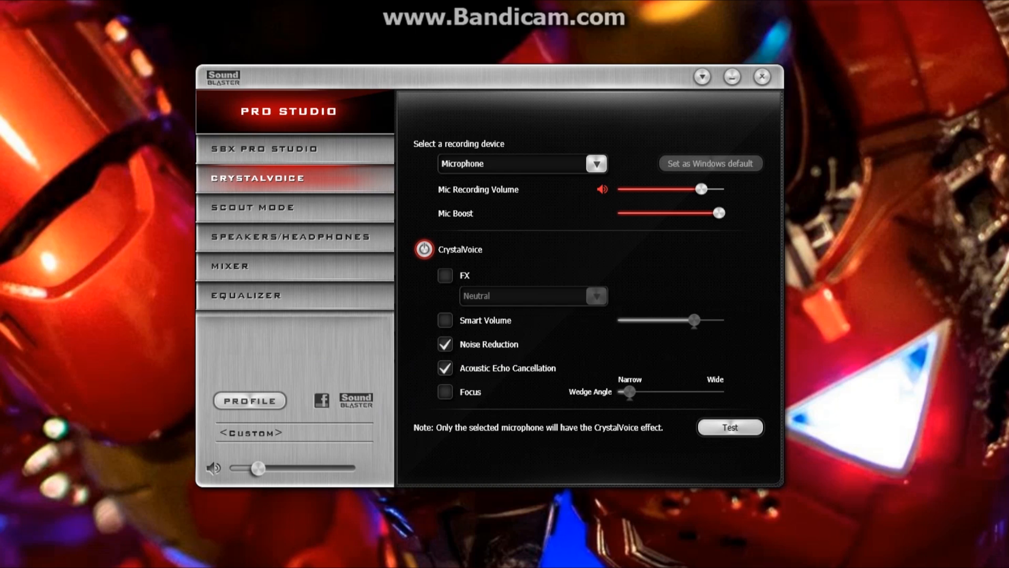
- Show the CrystalVoice microphone settings with Noise Reduction and Acoustic Echo Cancellation on
left_click(253, 207)
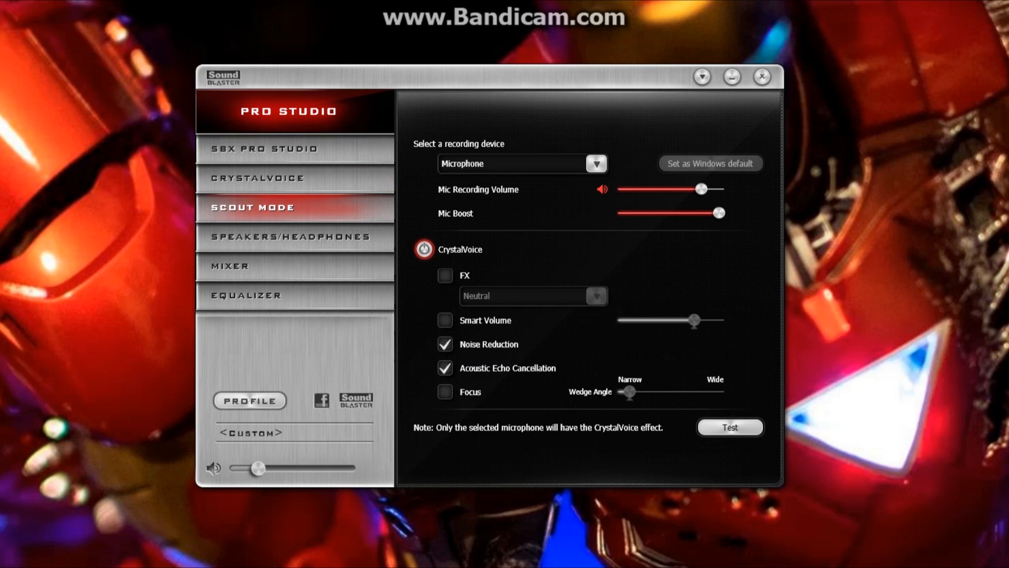
- View the Scout Mode settings, then the 5.1 Surround speaker and headphone configuration
left_click(254, 207)
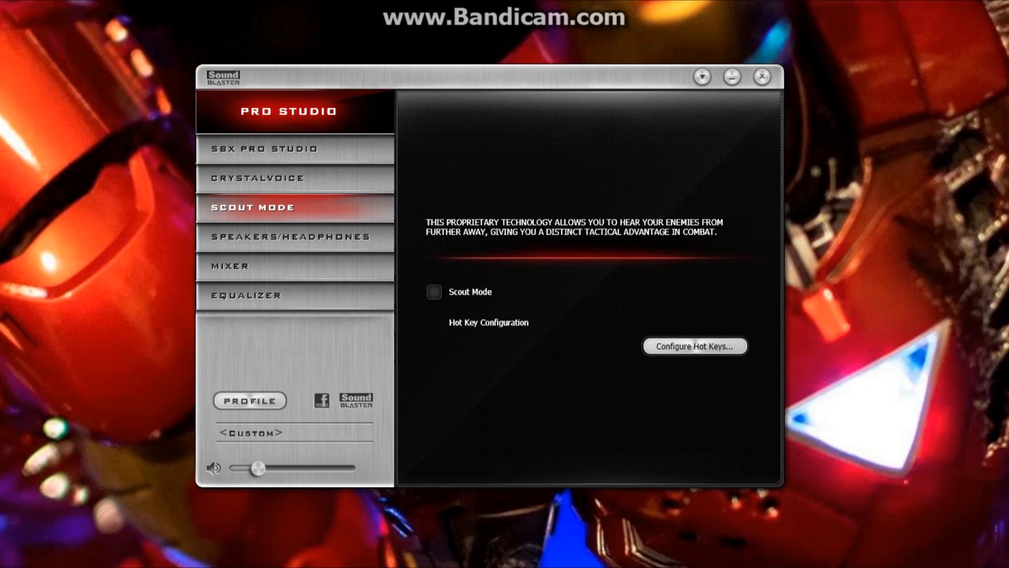
mouse_move(695, 346)
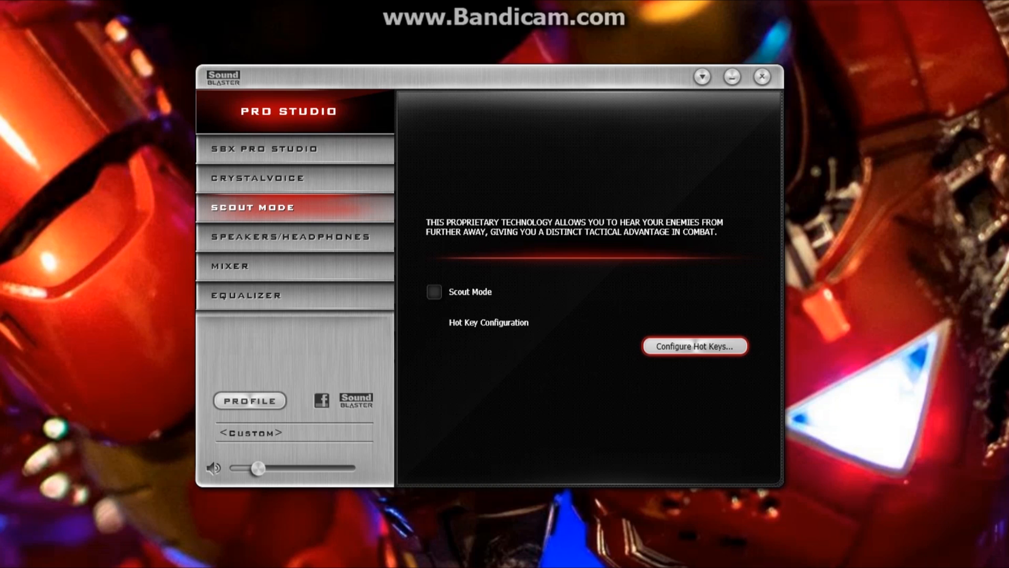
left_click(293, 237)
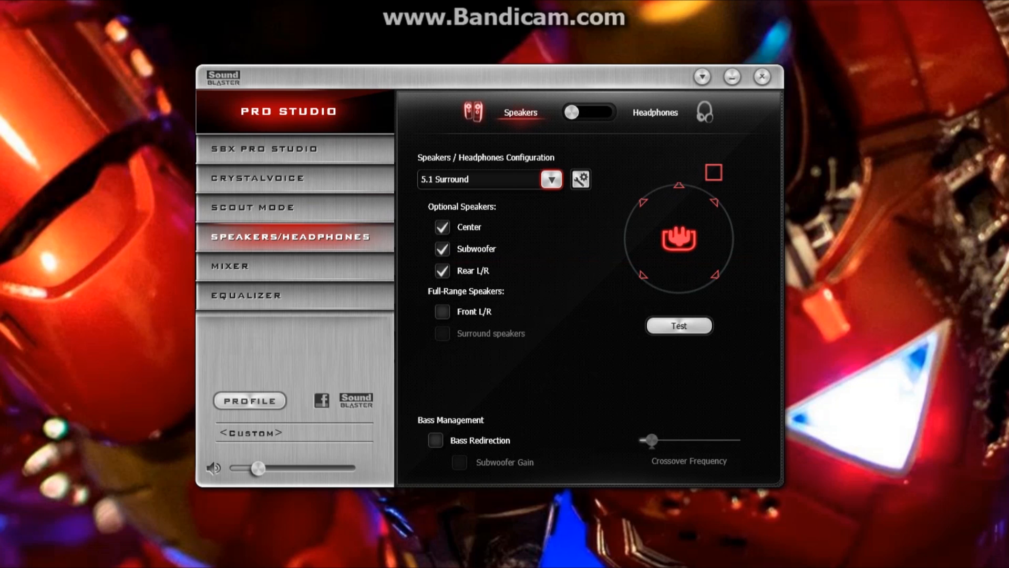
- Make Front L/R and Surround speakers full-range, then show the speaker balance levels in the Mixer
left_click(550, 180)
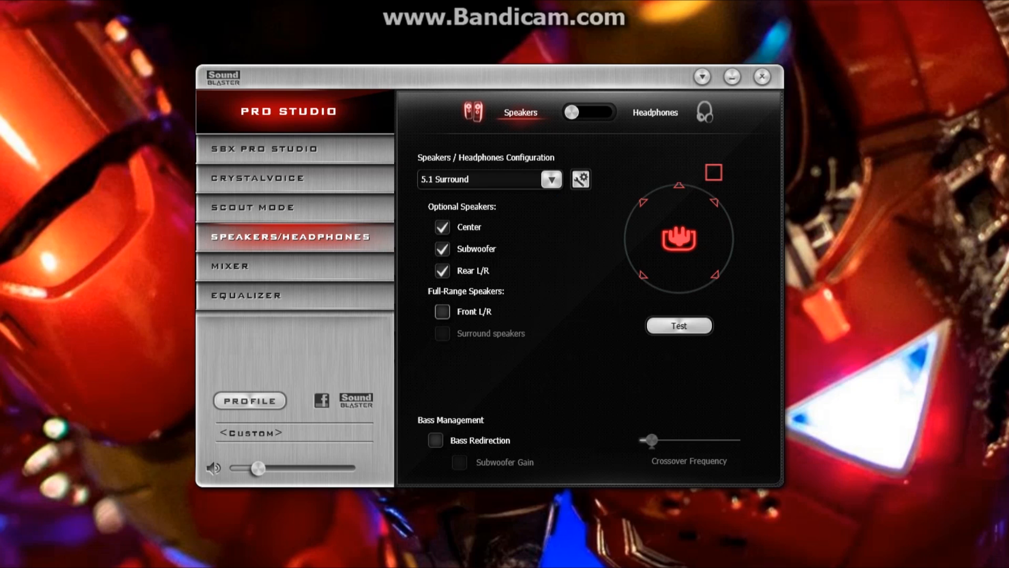
left_click(441, 311)
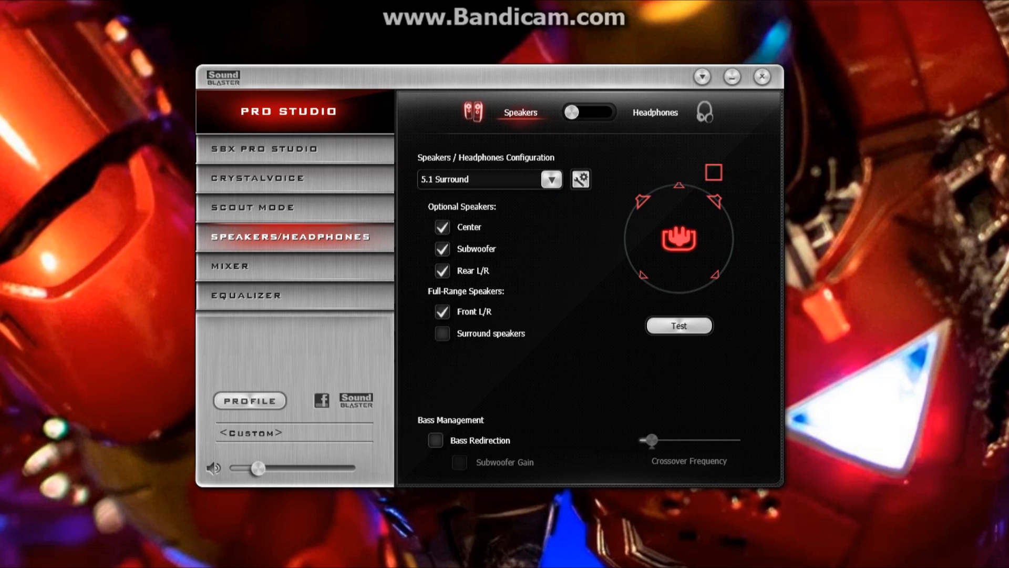
left_click(442, 334)
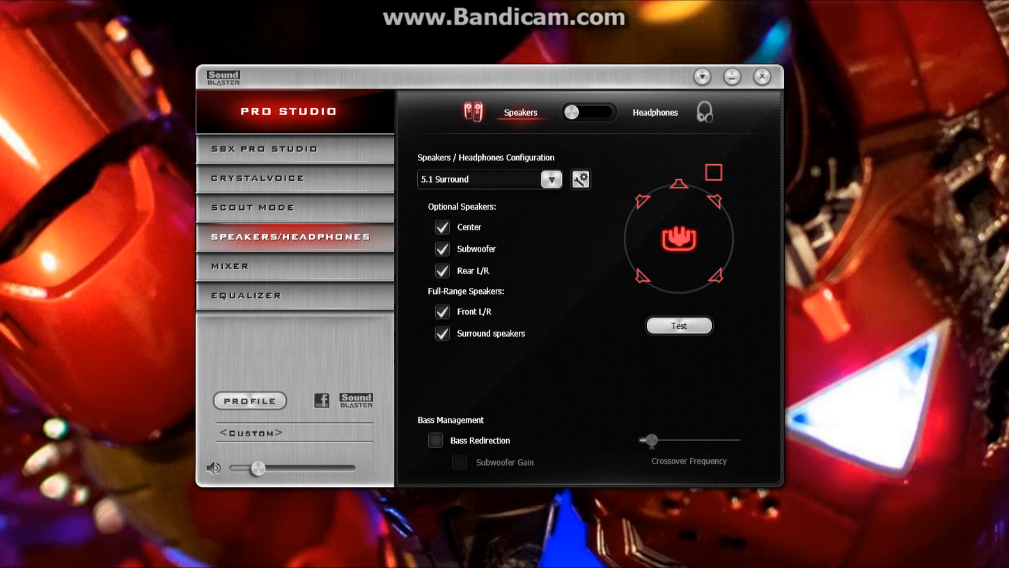
left_click(228, 266)
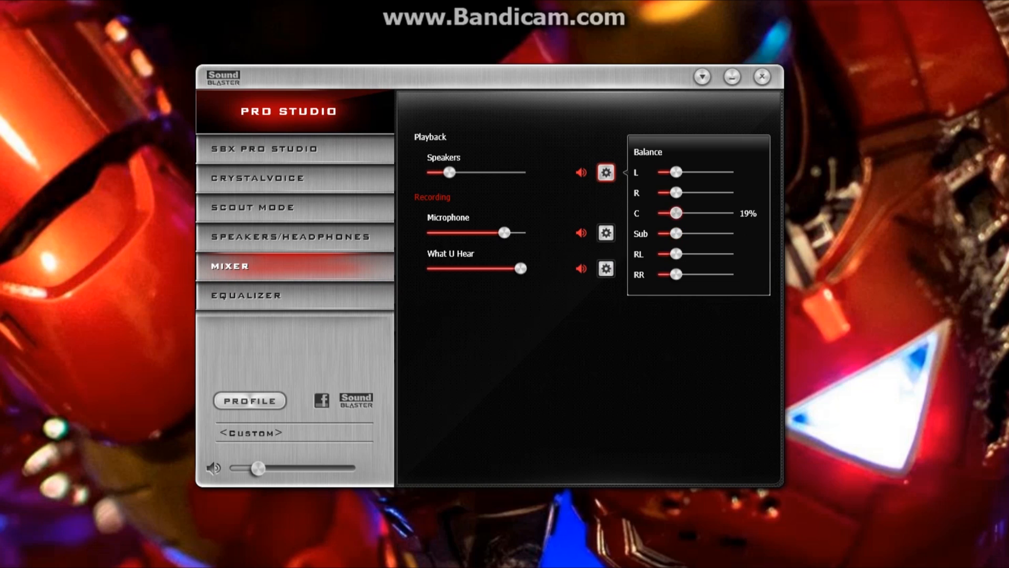
- Settle the centre speaker balance at 17%
left_click_drag(675, 212, 677, 212)
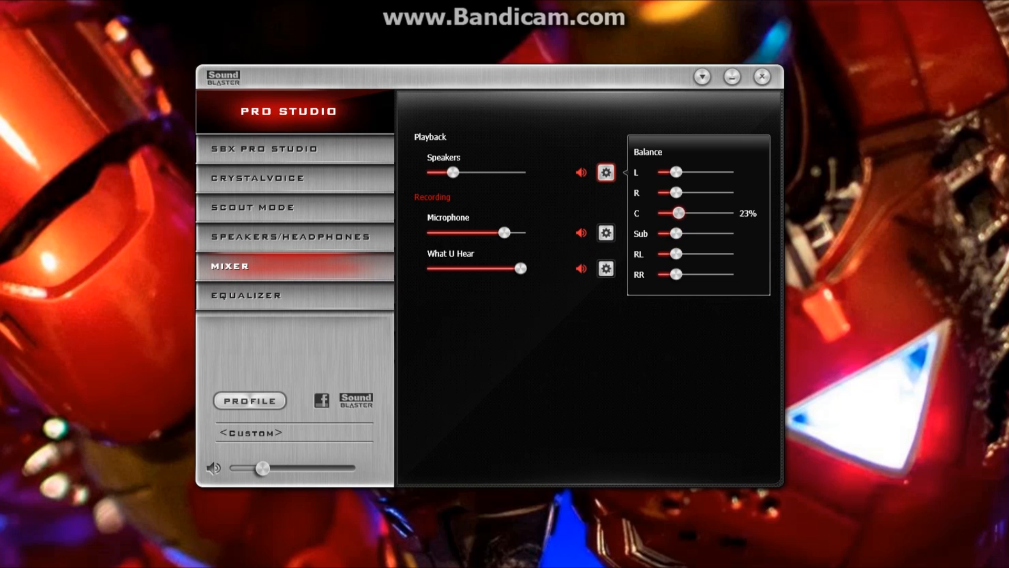
left_click_drag(677, 213, 669, 212)
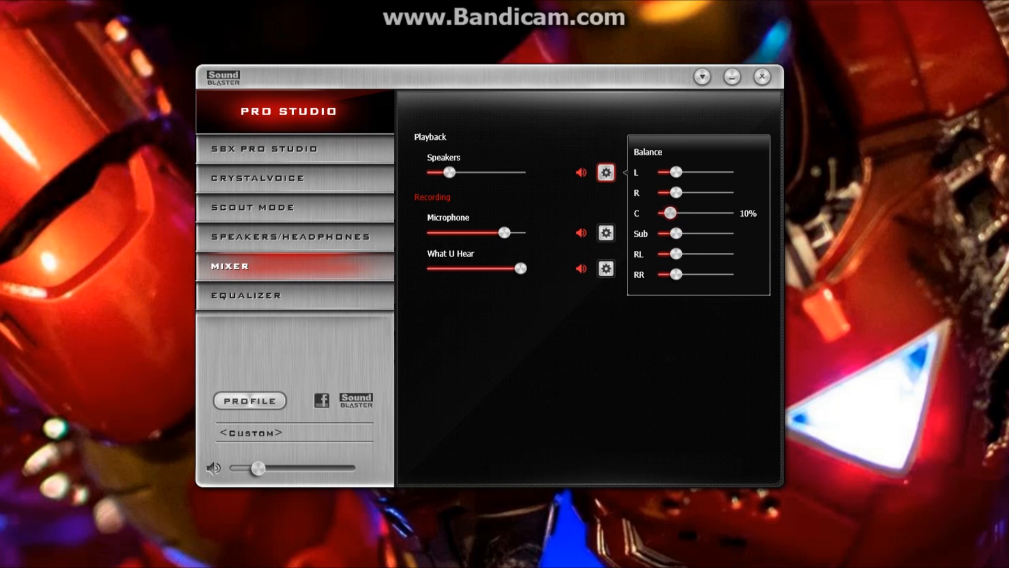
left_click_drag(670, 213, 677, 213)
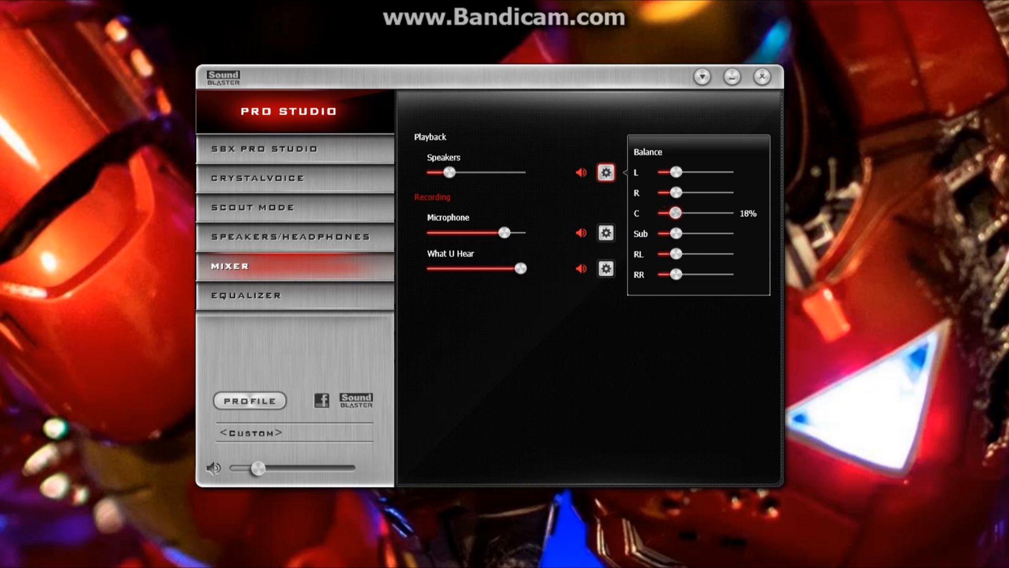
left_click_drag(676, 213, 674, 213)
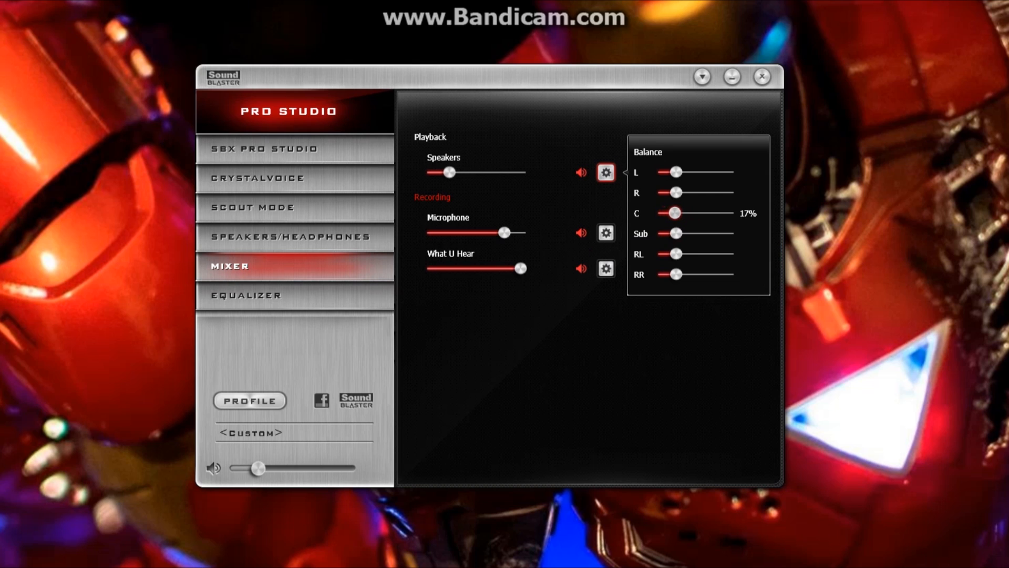
- Enable the equalizer with the 2k band cut to −23dB and bring up the user profiles page
left_click(245, 296)
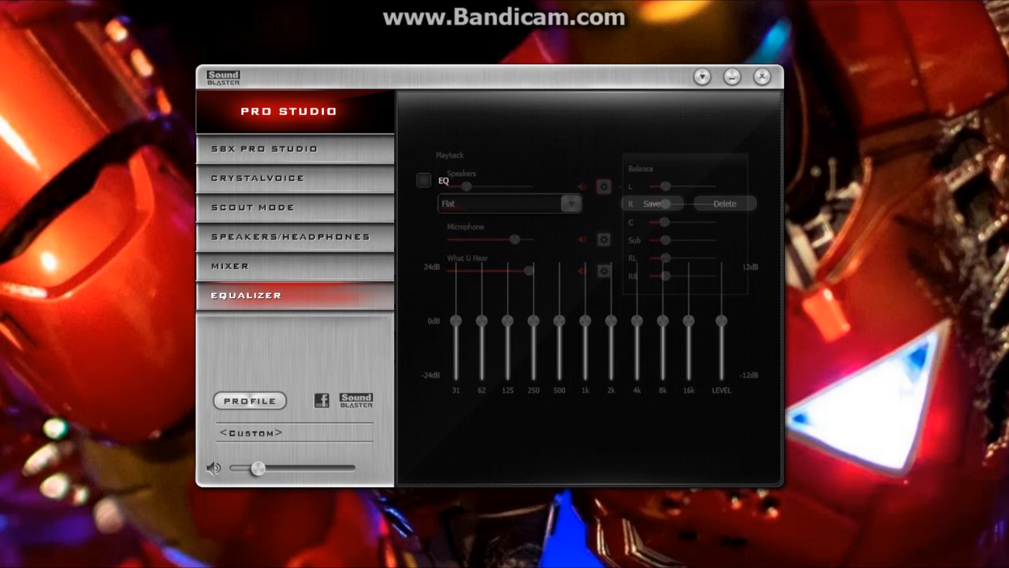
left_click(423, 180)
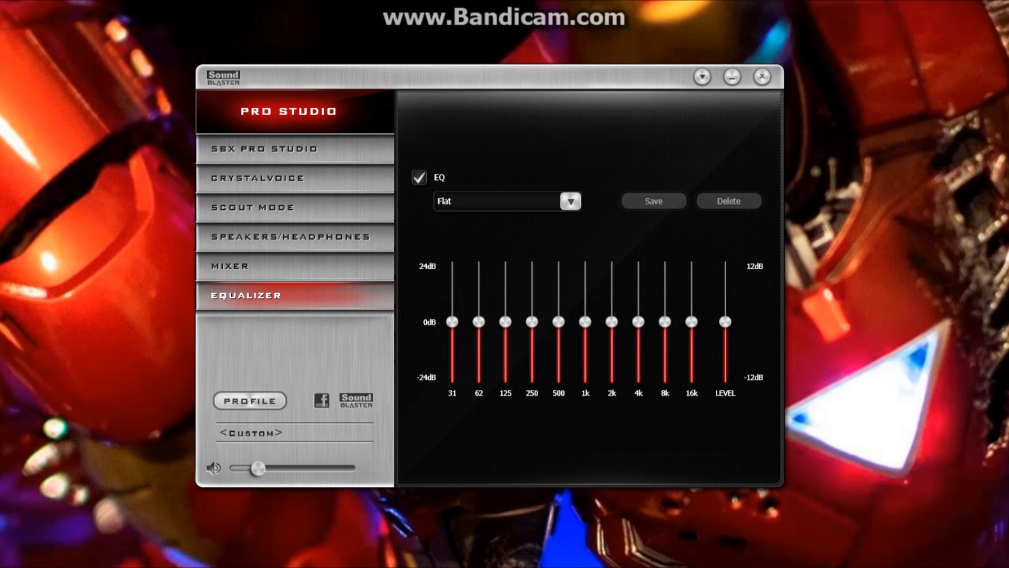
left_click_drag(611, 320, 612, 374)
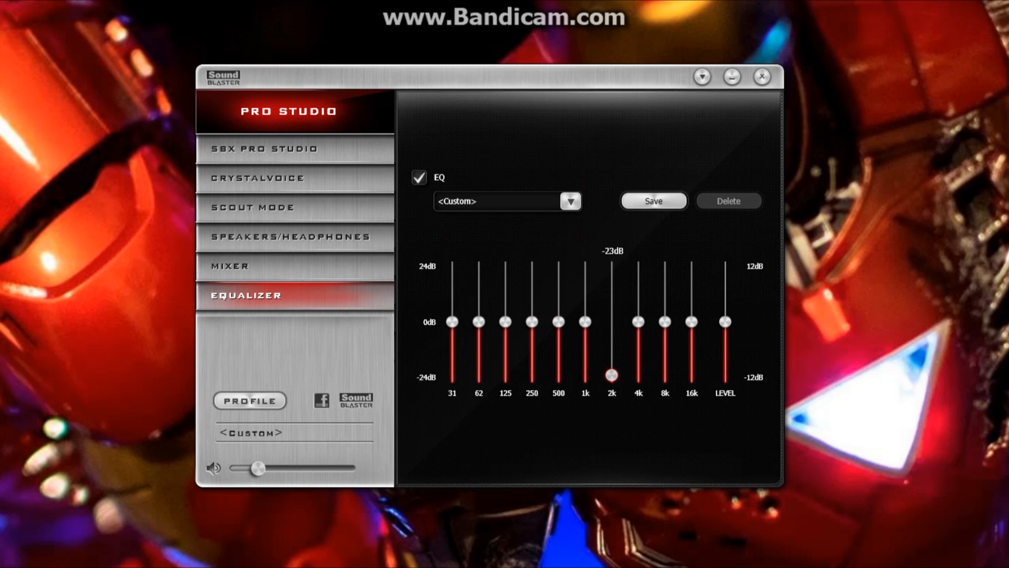
left_click(250, 401)
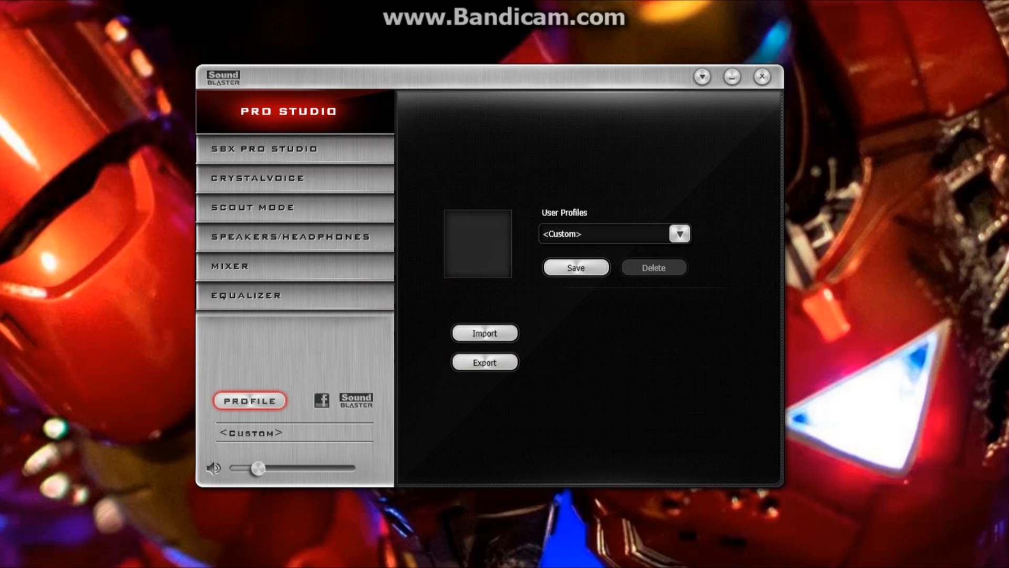
- Browse the preset user profiles leaving Custom selected, then show the control panel's general options menu
left_click(679, 233)
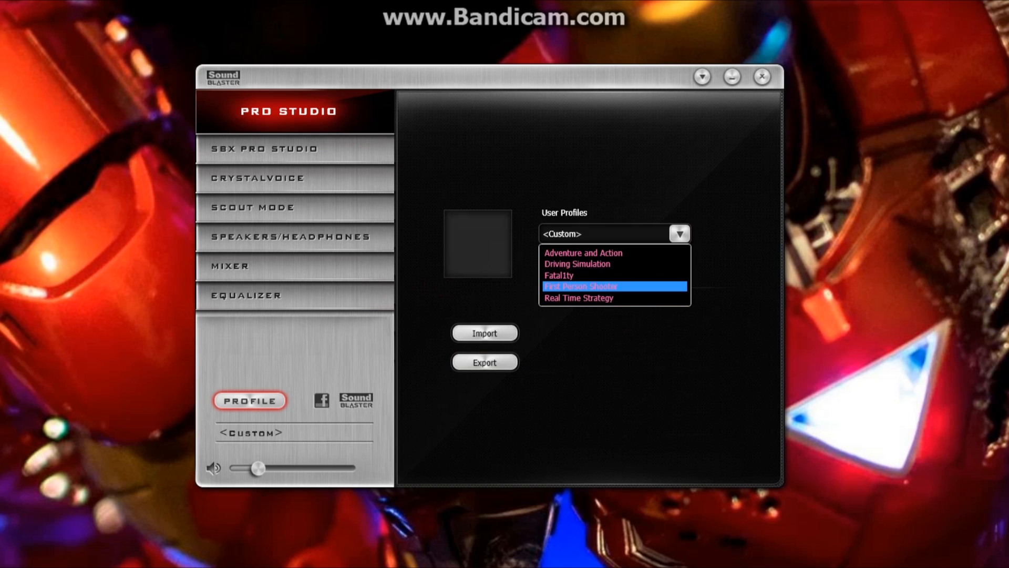
mouse_move(558, 274)
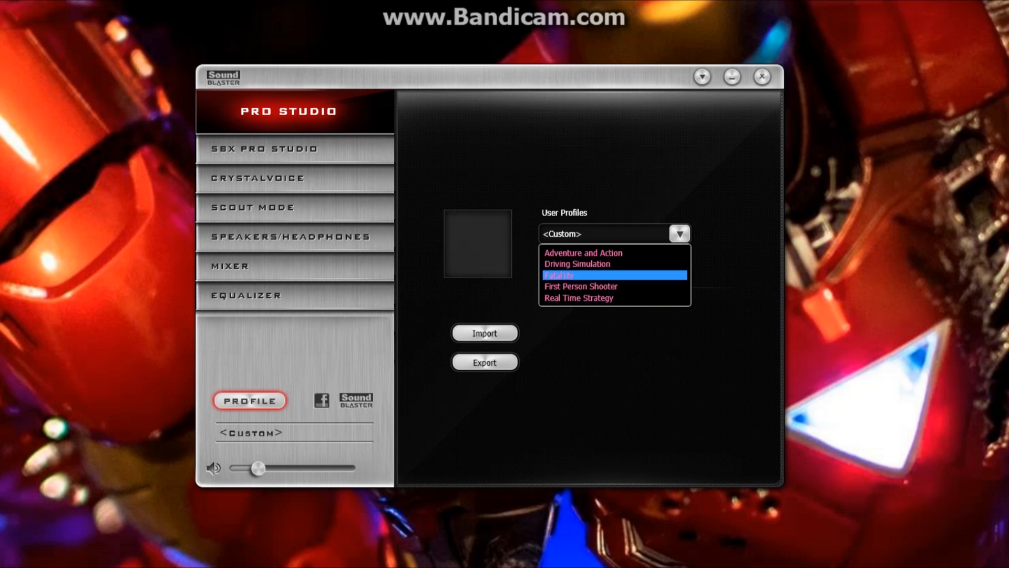
mouse_move(580, 286)
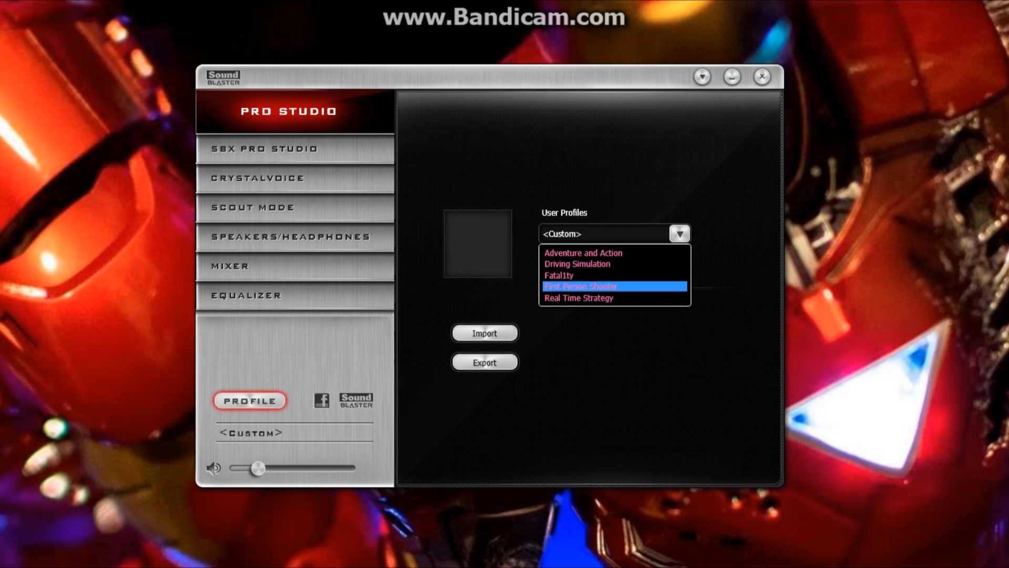
mouse_move(558, 274)
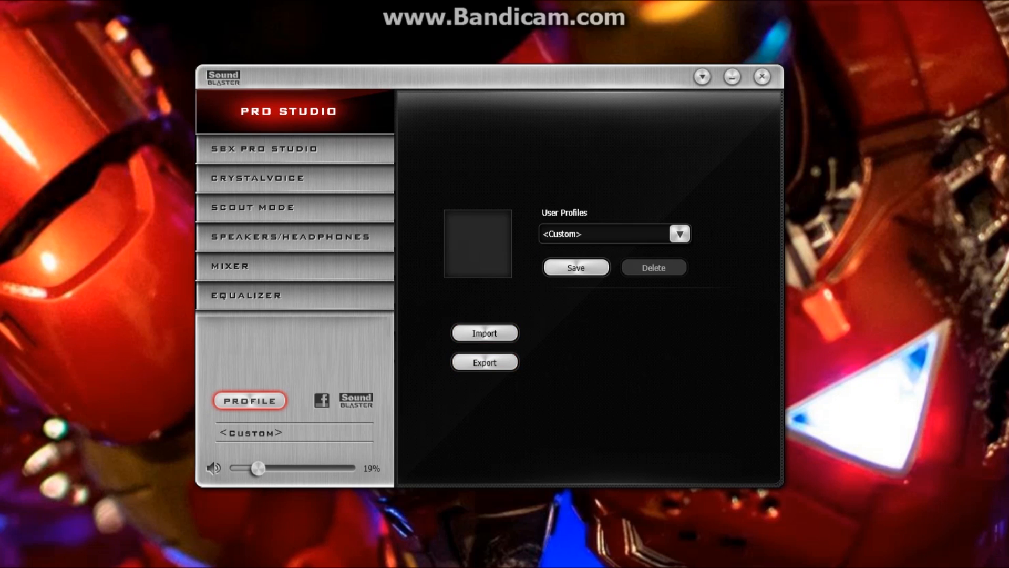
left_click(702, 77)
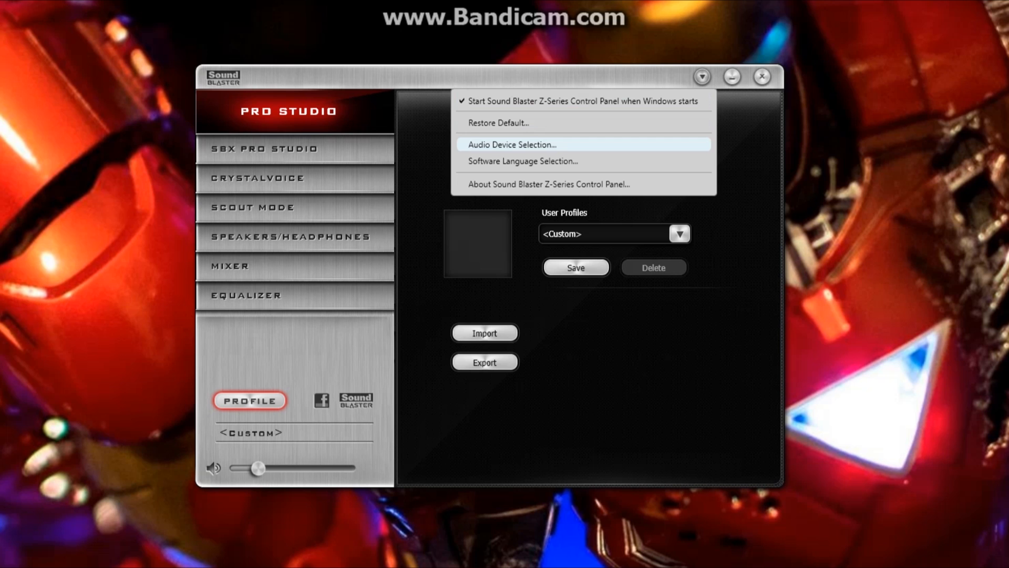